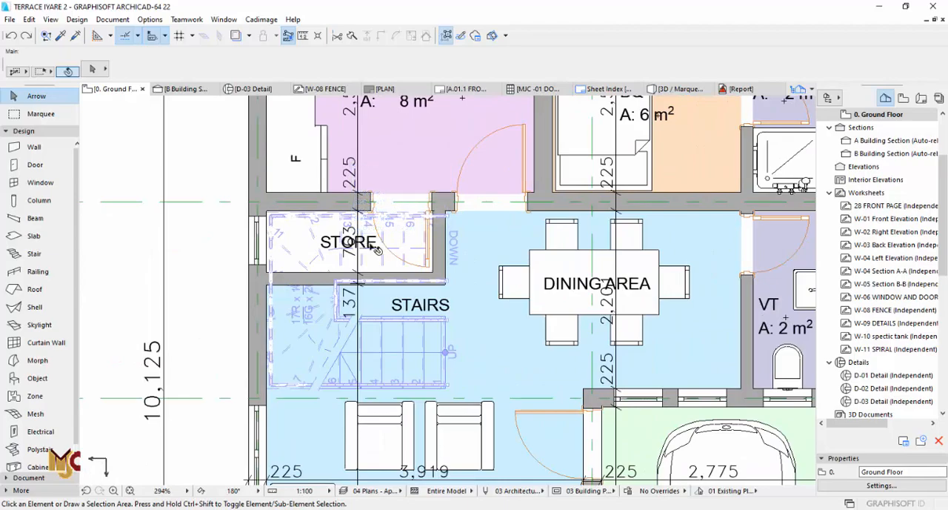
# Step: Zoom out on the terrace house ground floor plan
pyautogui.scroll(-3)
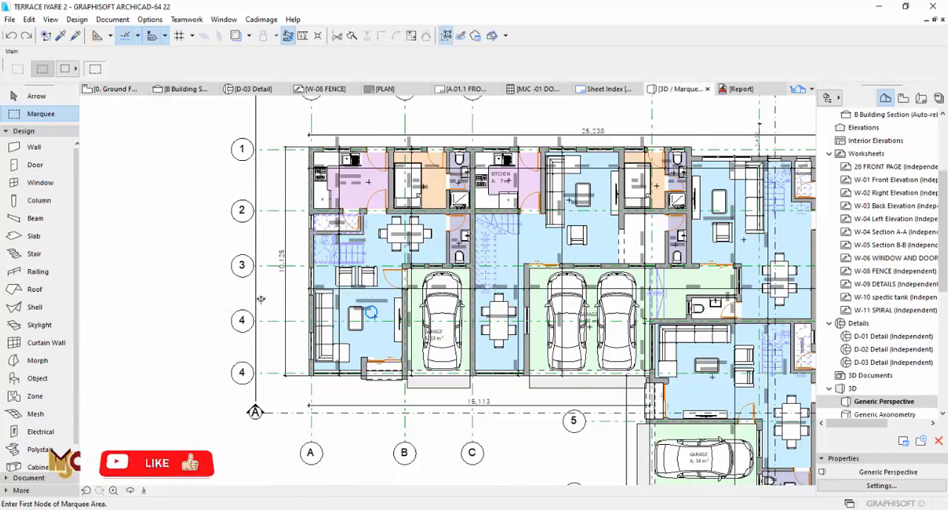
# Step: Marquee the stair area for 3D and open Solid Element Operations from the wall's context menu
pyautogui.click(675, 88)
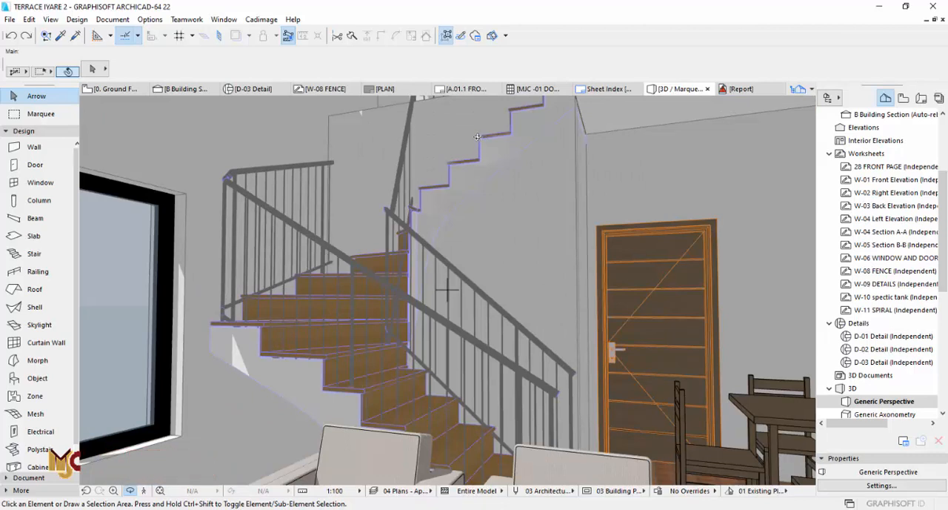
pyautogui.moveTo(447, 184)
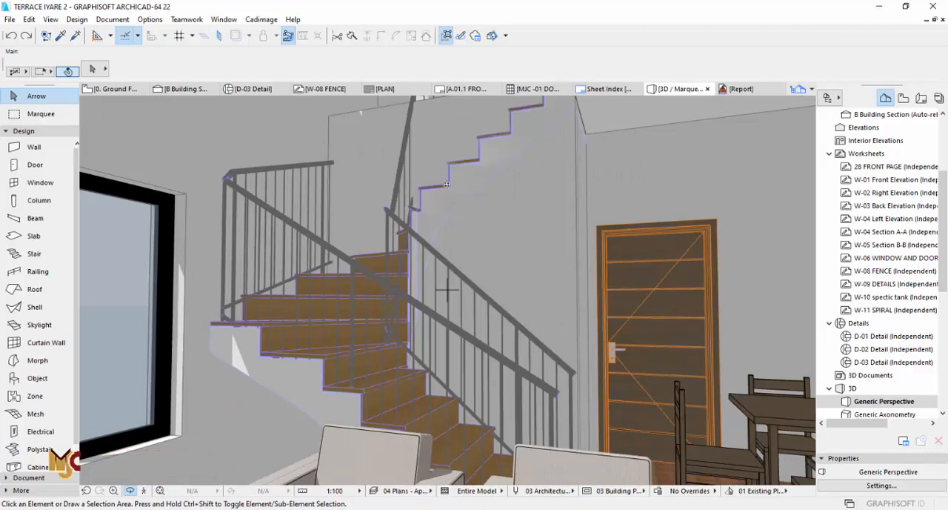
pyautogui.moveTo(533, 224)
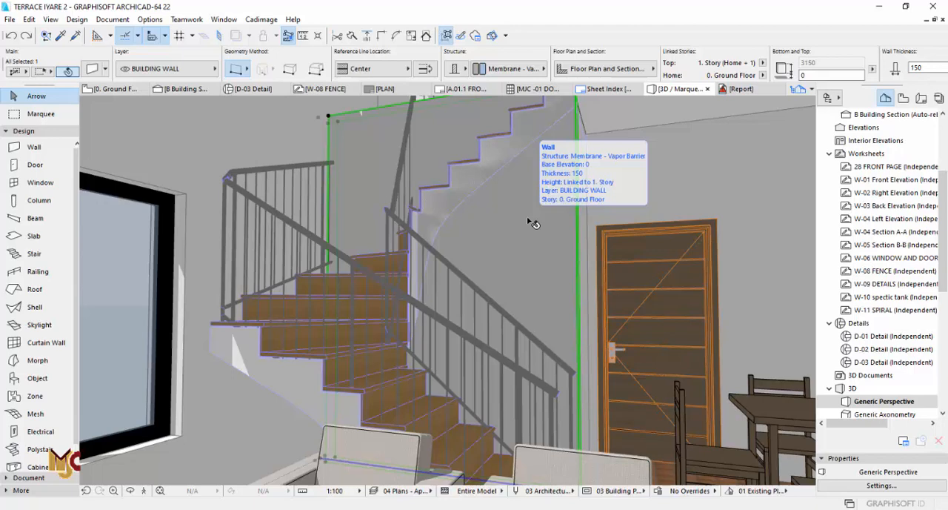
pyautogui.rightClick(534, 222)
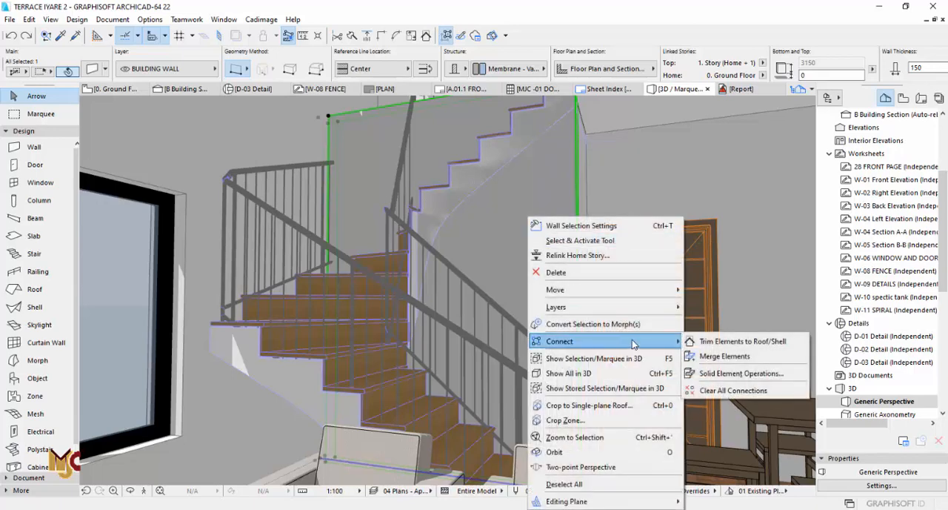
pyautogui.moveTo(740, 373)
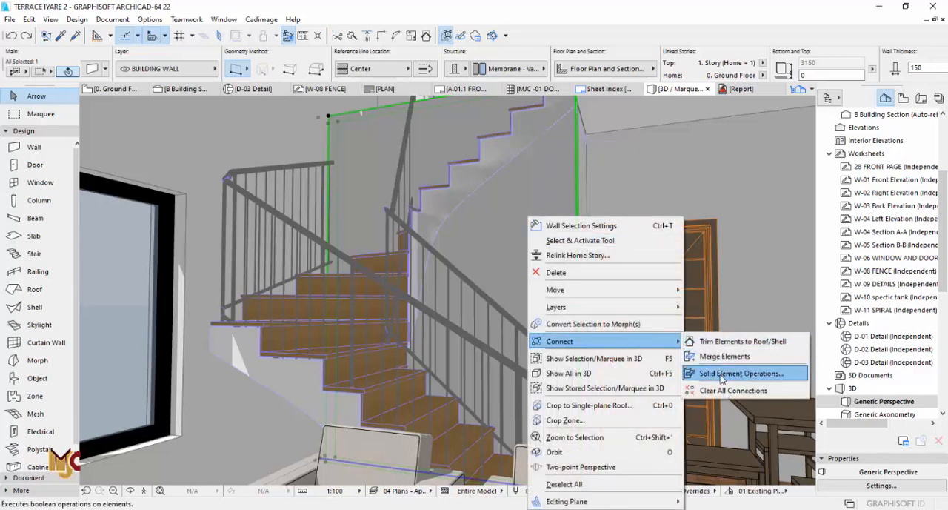
pyautogui.click(745, 373)
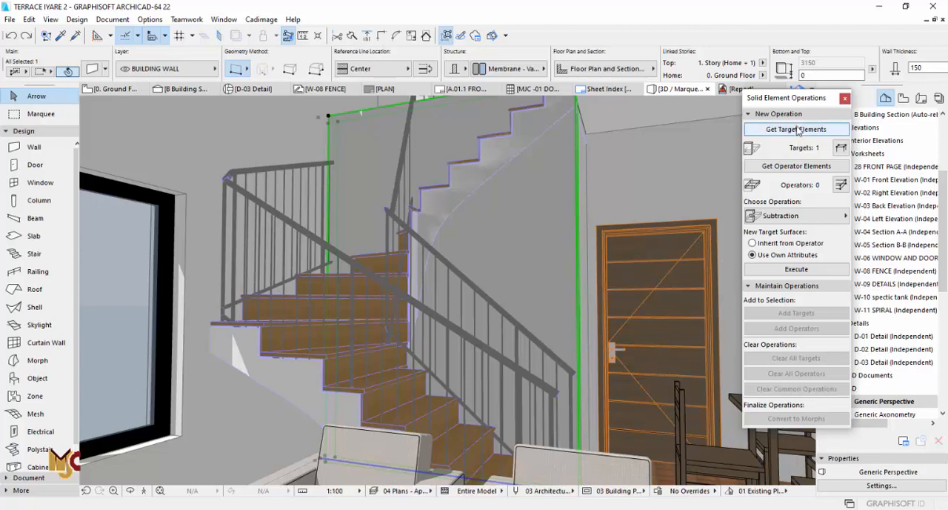
pyautogui.moveTo(789, 132)
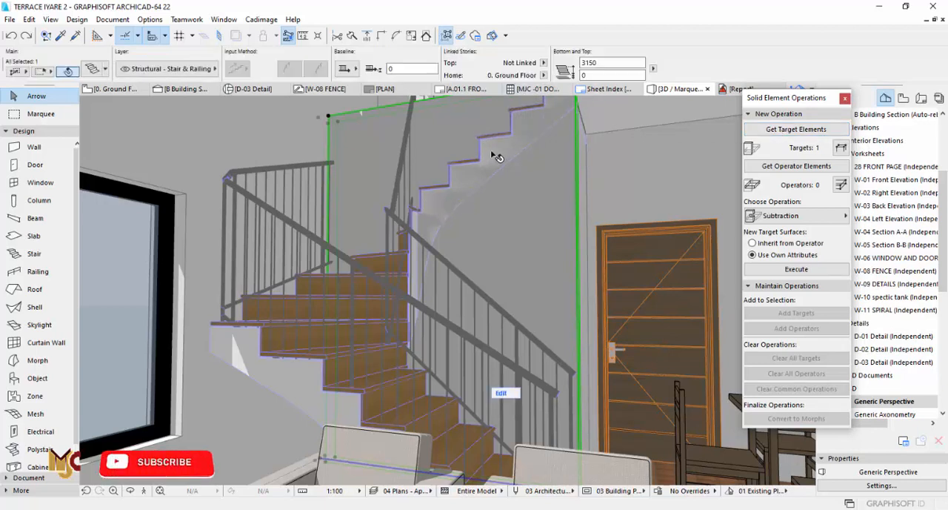
# Step: Select the stair in 3D and set it as the operator element
pyautogui.click(796, 165)
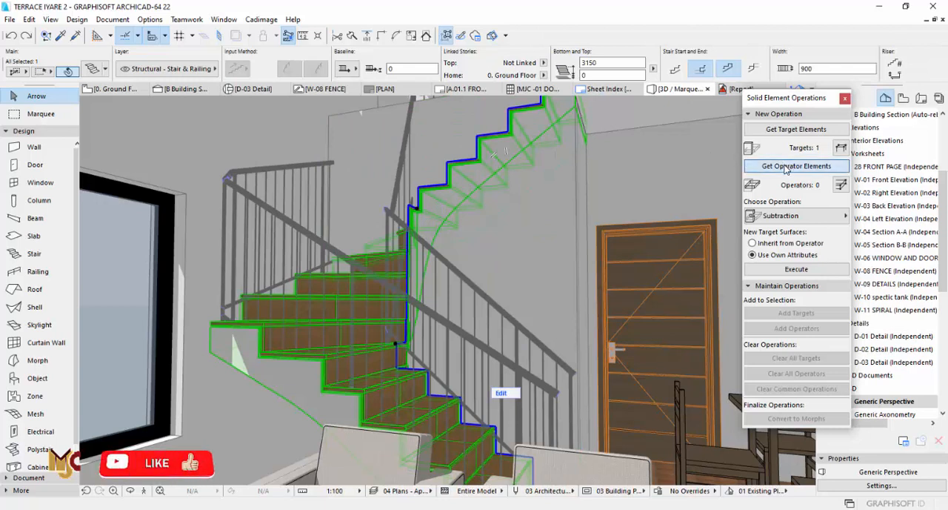
pyautogui.click(796, 165)
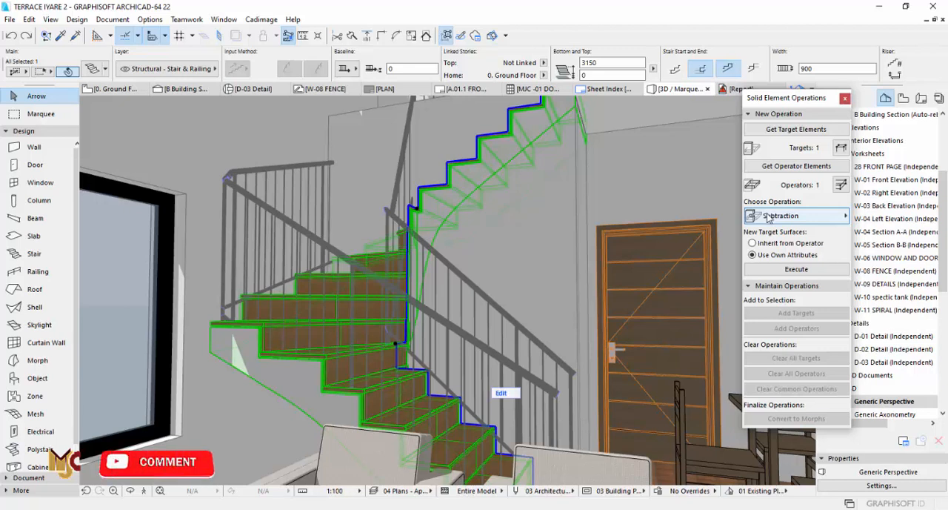
# Step: Choose Subtraction with upward extrusion and execute it on the wall
pyautogui.click(796, 215)
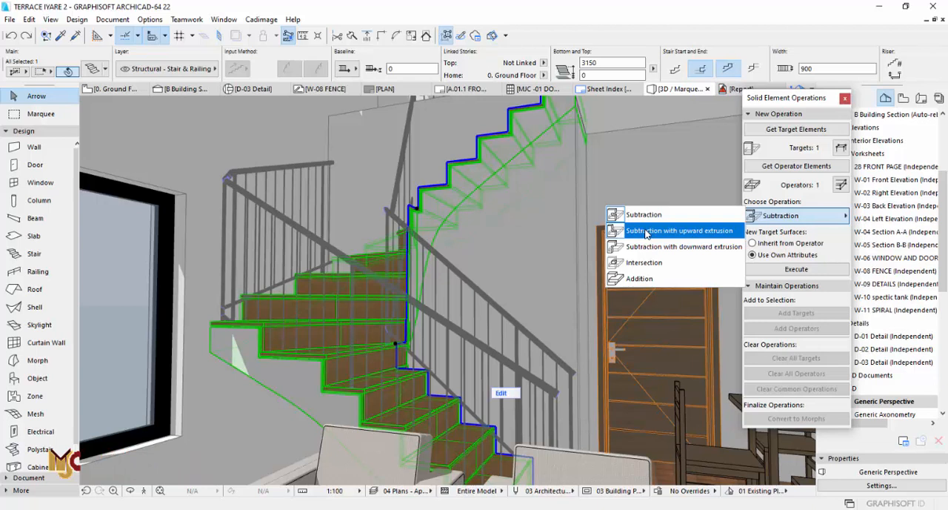
pyautogui.click(675, 231)
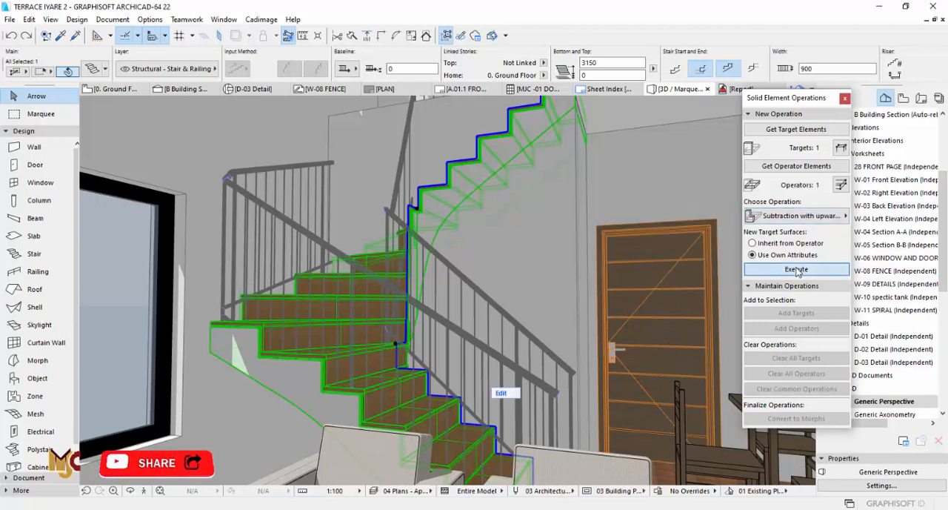
pyautogui.click(796, 269)
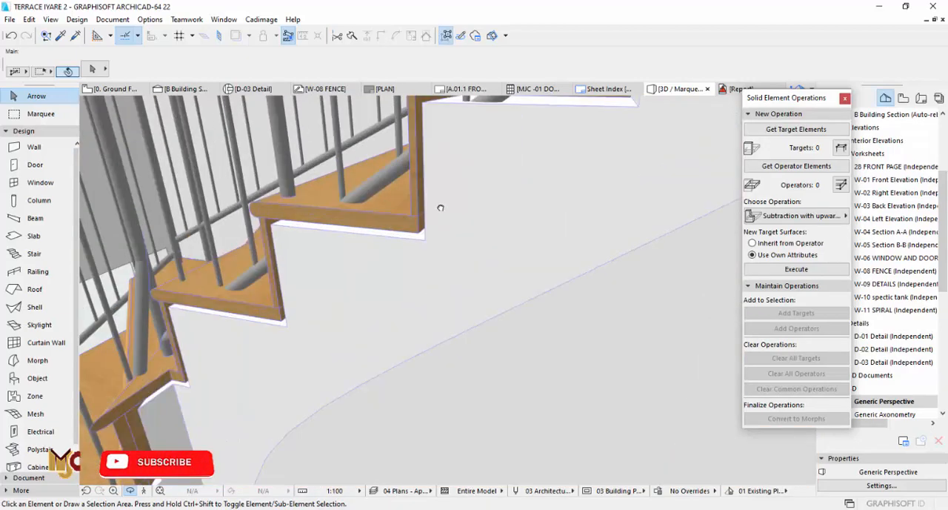
# Step: Orbit the 3D view to inspect the trimmed wall beneath the stair treads
pyautogui.moveTo(441, 207); pyautogui.dragTo(370, 363)
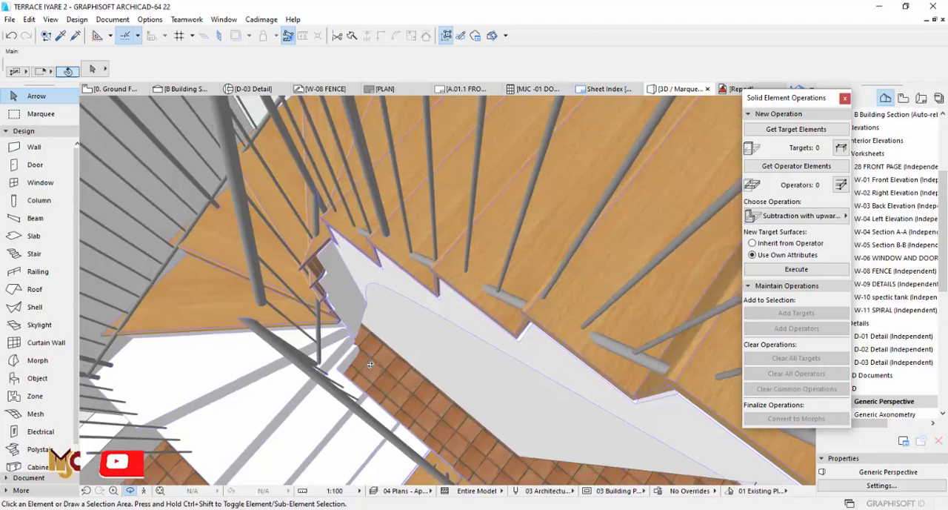